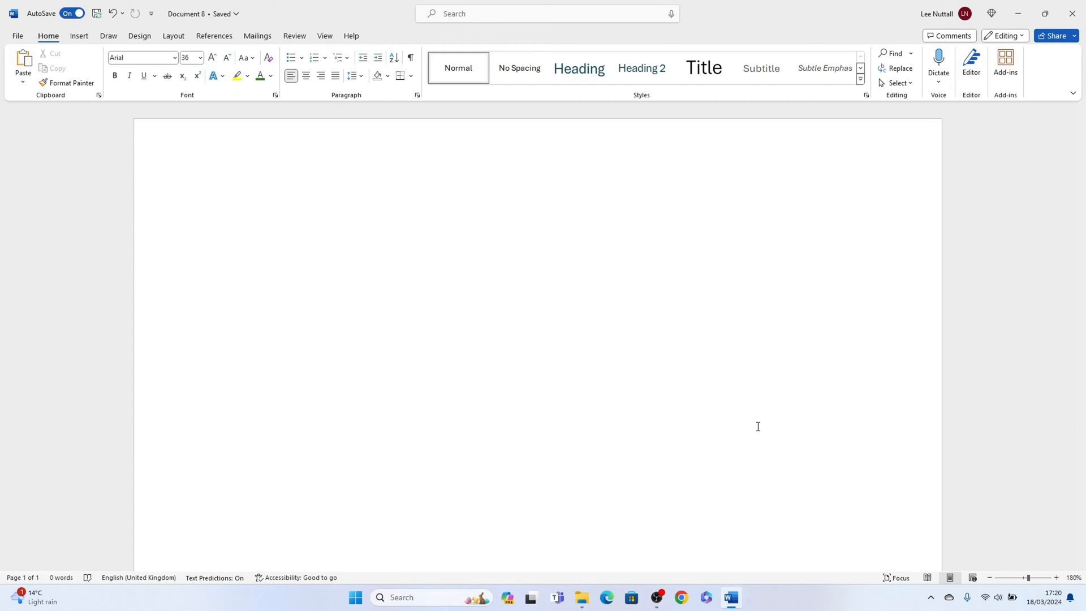
Place the cursor on the blank page and show the Insert ribbon options.
click(232, 260)
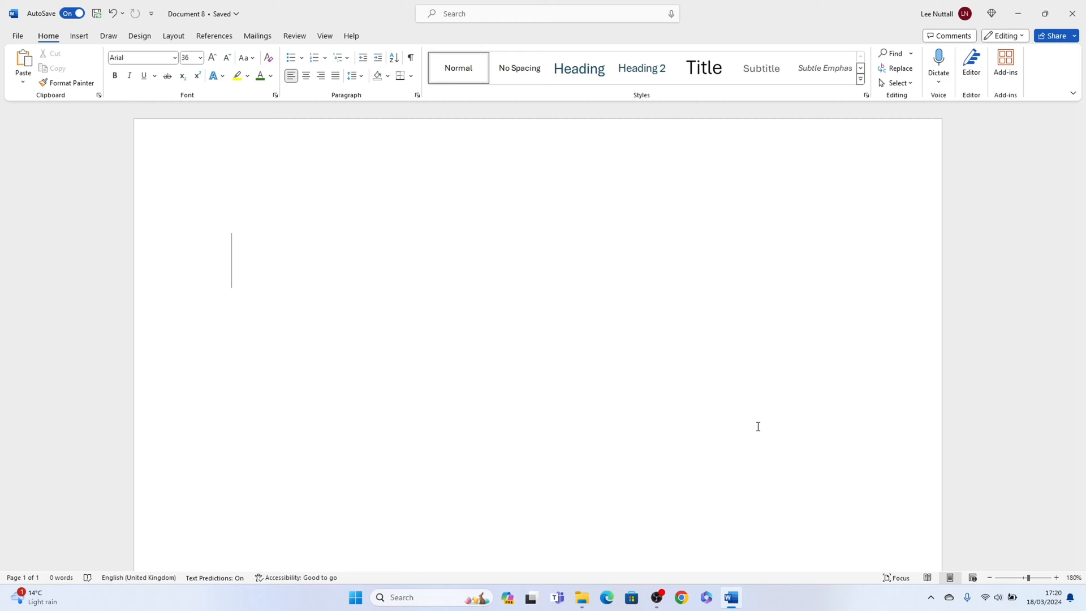
mouse_move(147, 146)
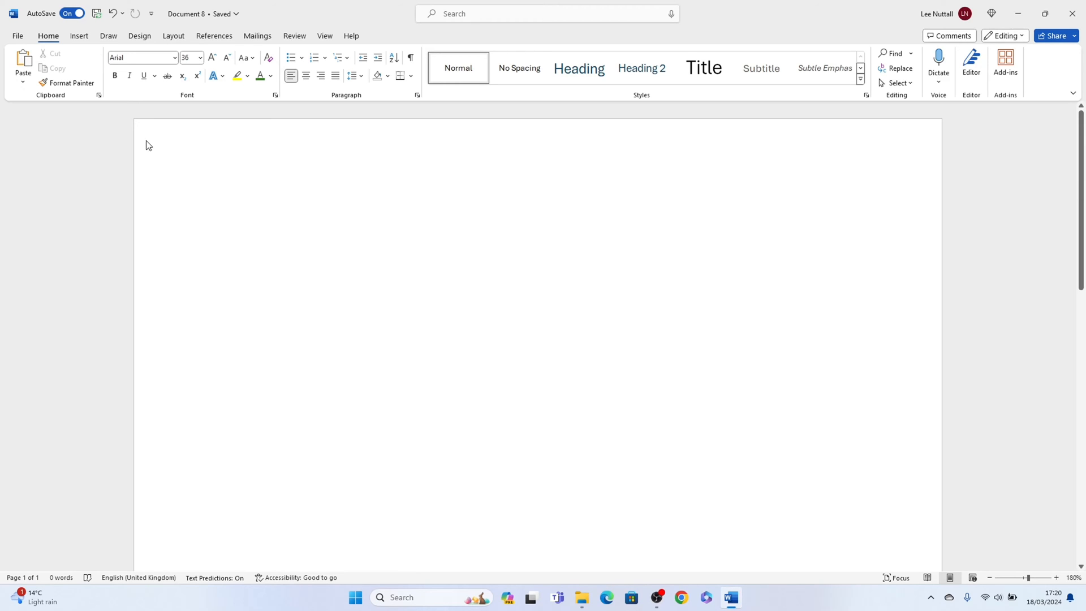
click(78, 35)
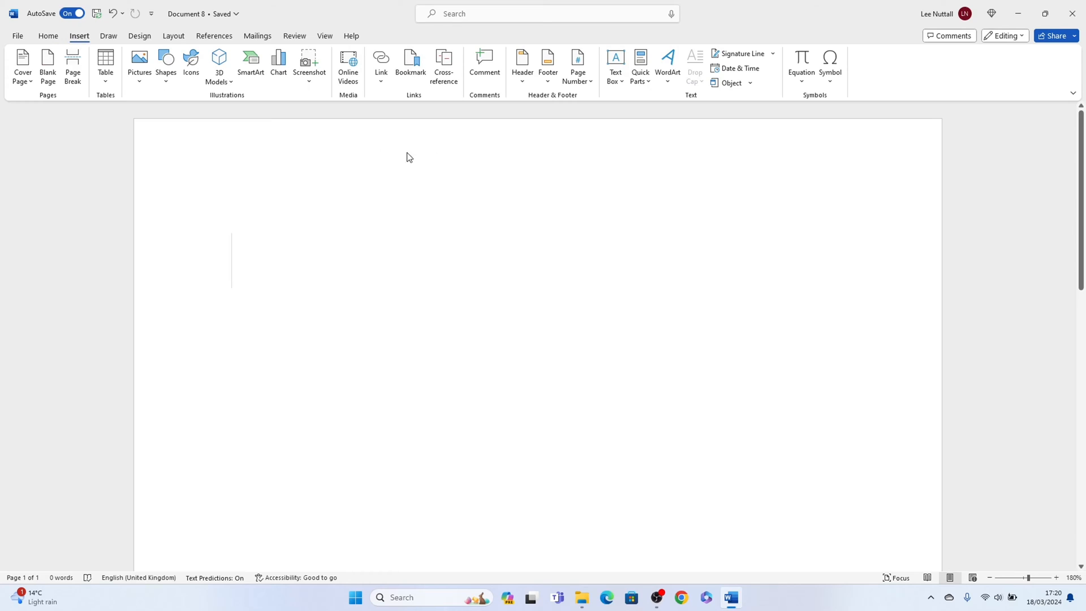
Insert a centred top-of-page number, append '/2' so it reads 1/2, and close the header.
click(577, 66)
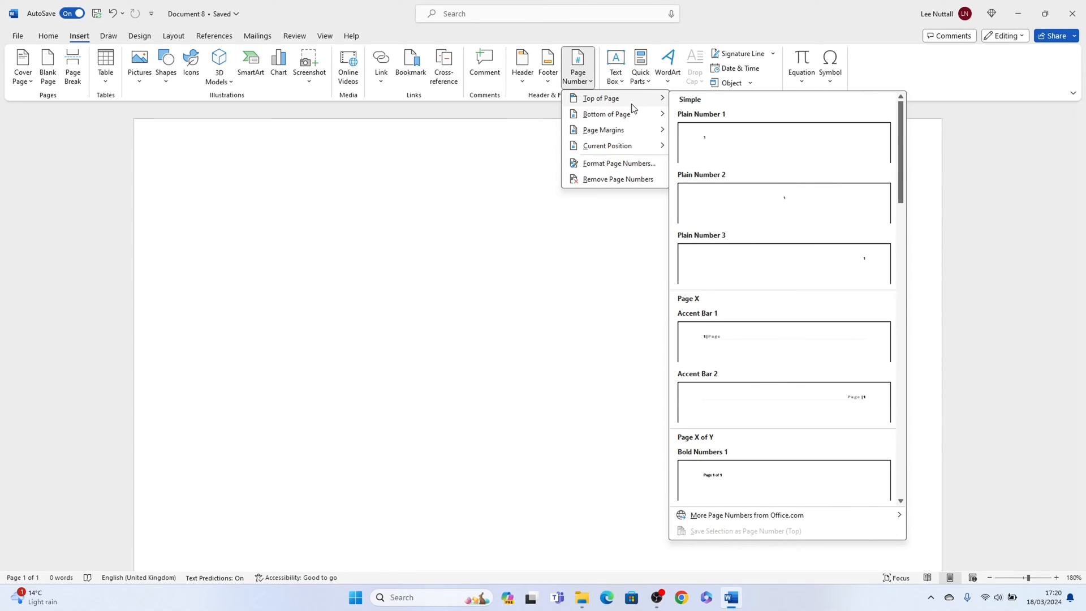
mouse_move(729, 195)
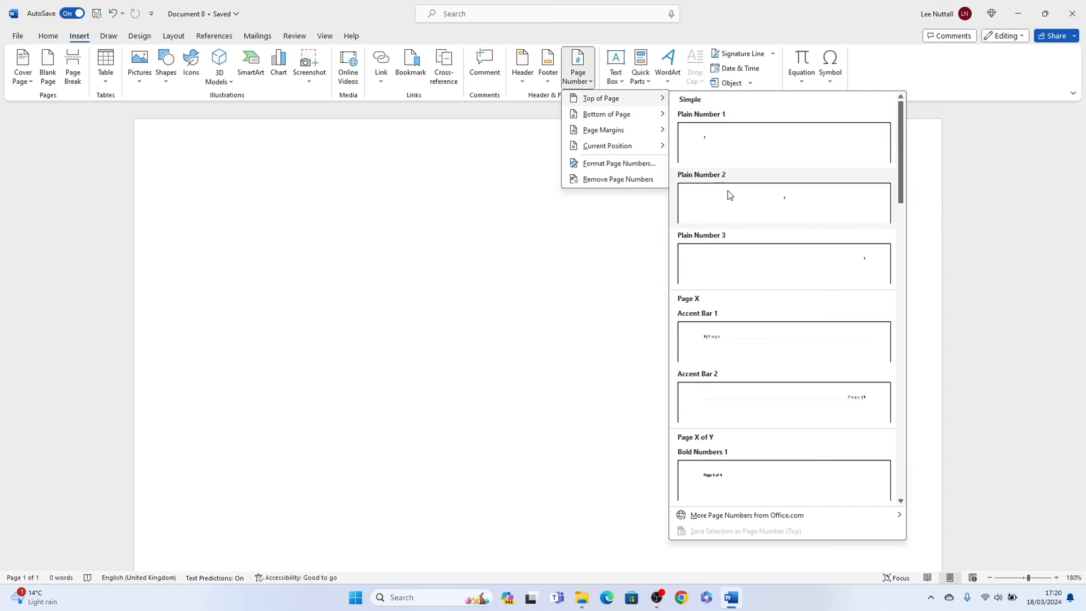
mouse_move(731, 197)
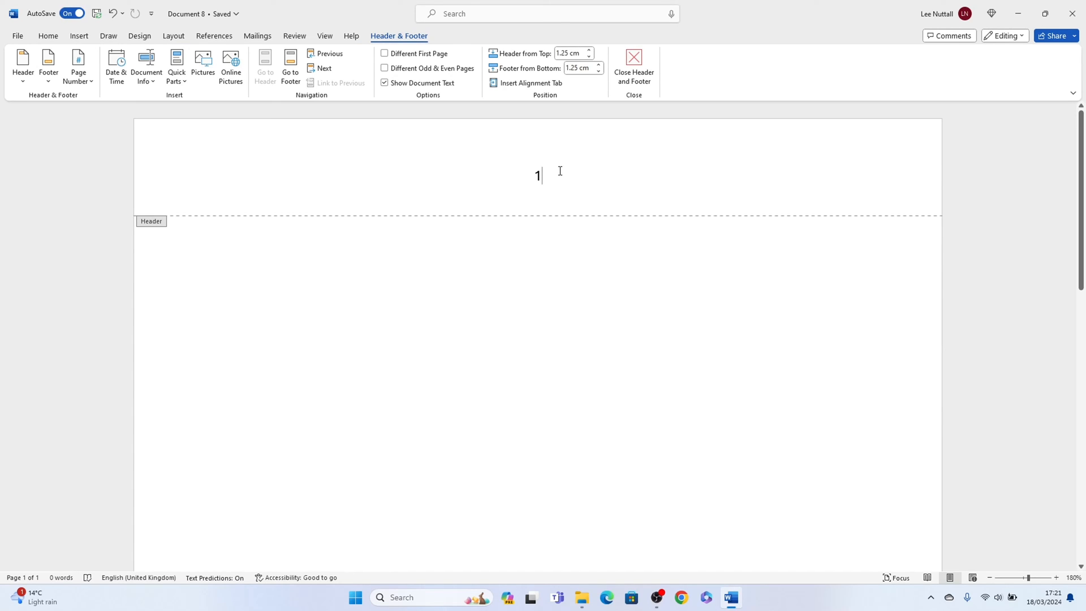
text(/)
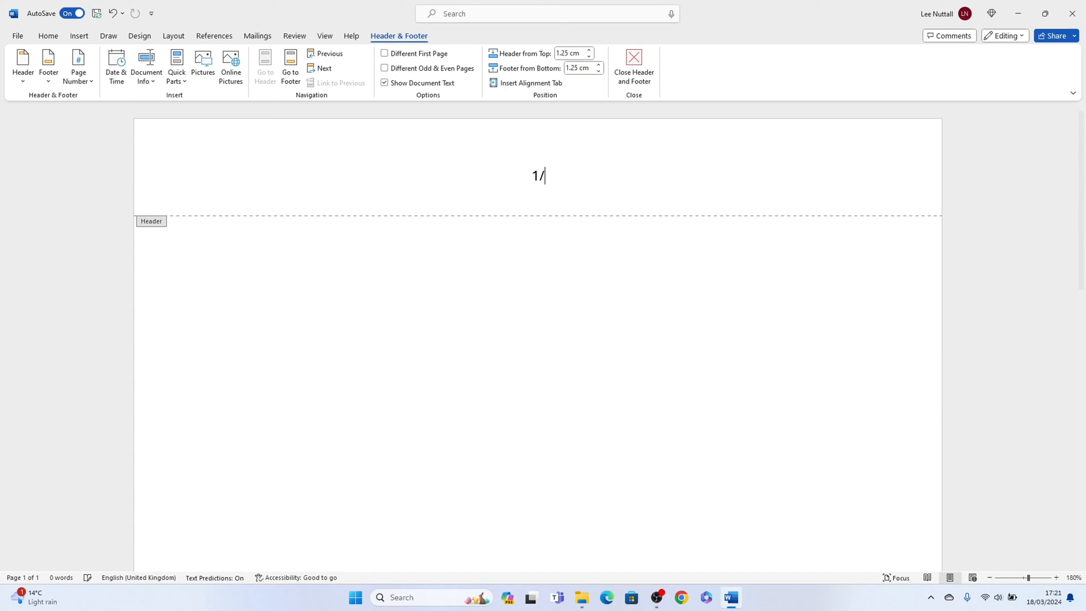
text(2)
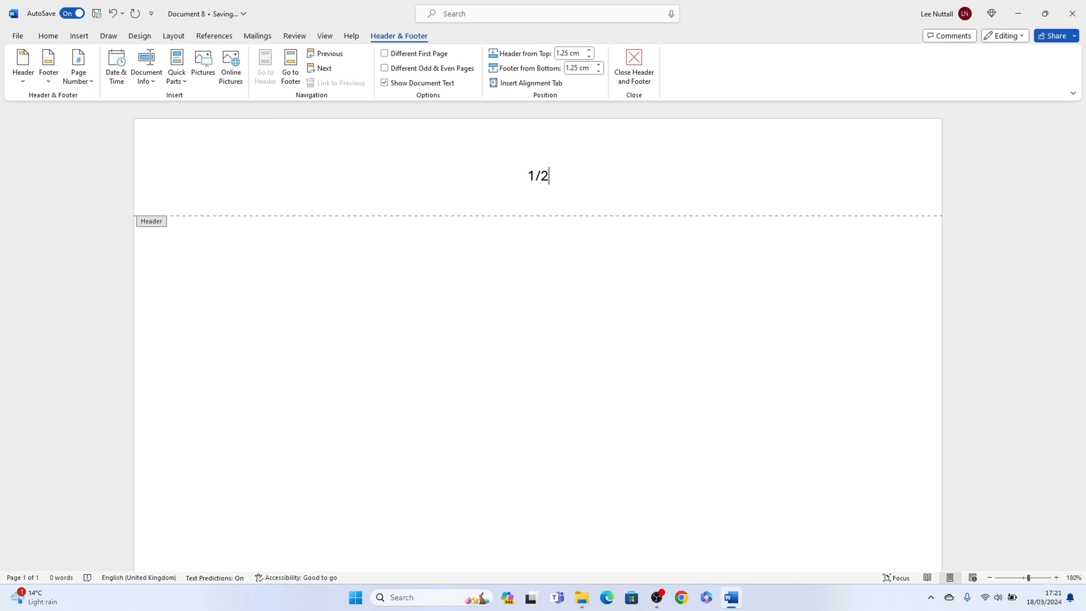
click(633, 66)
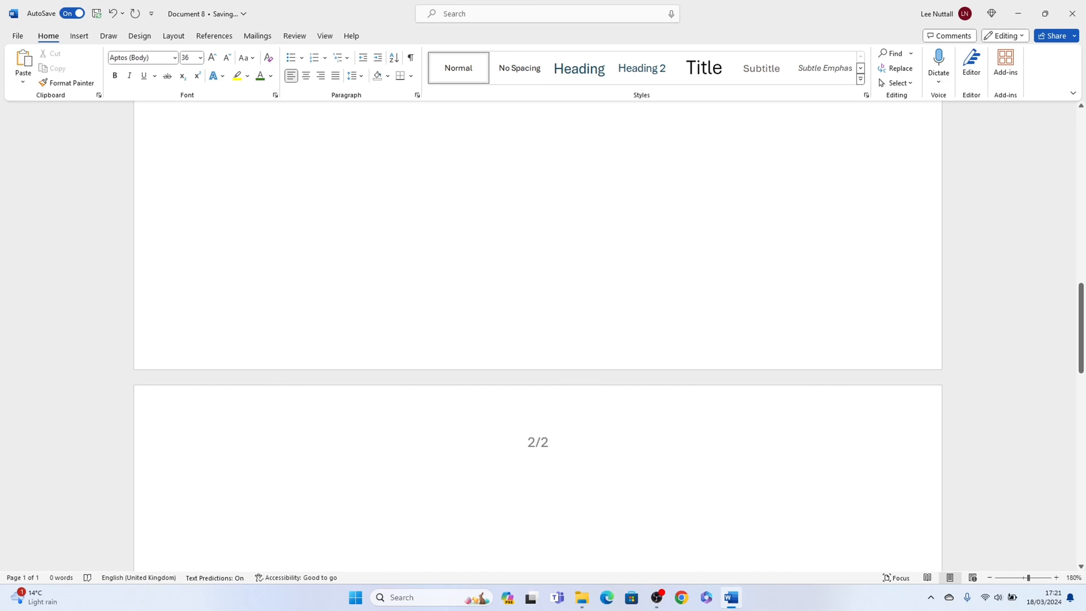
Move the cursor into the body of page two, beneath its 2/2 header.
click(232, 511)
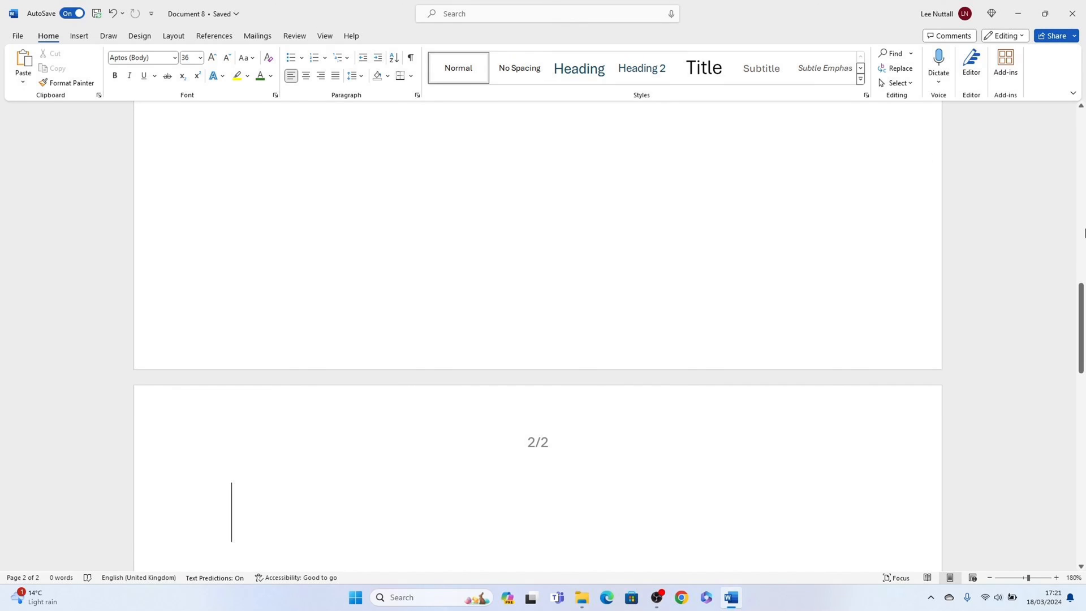